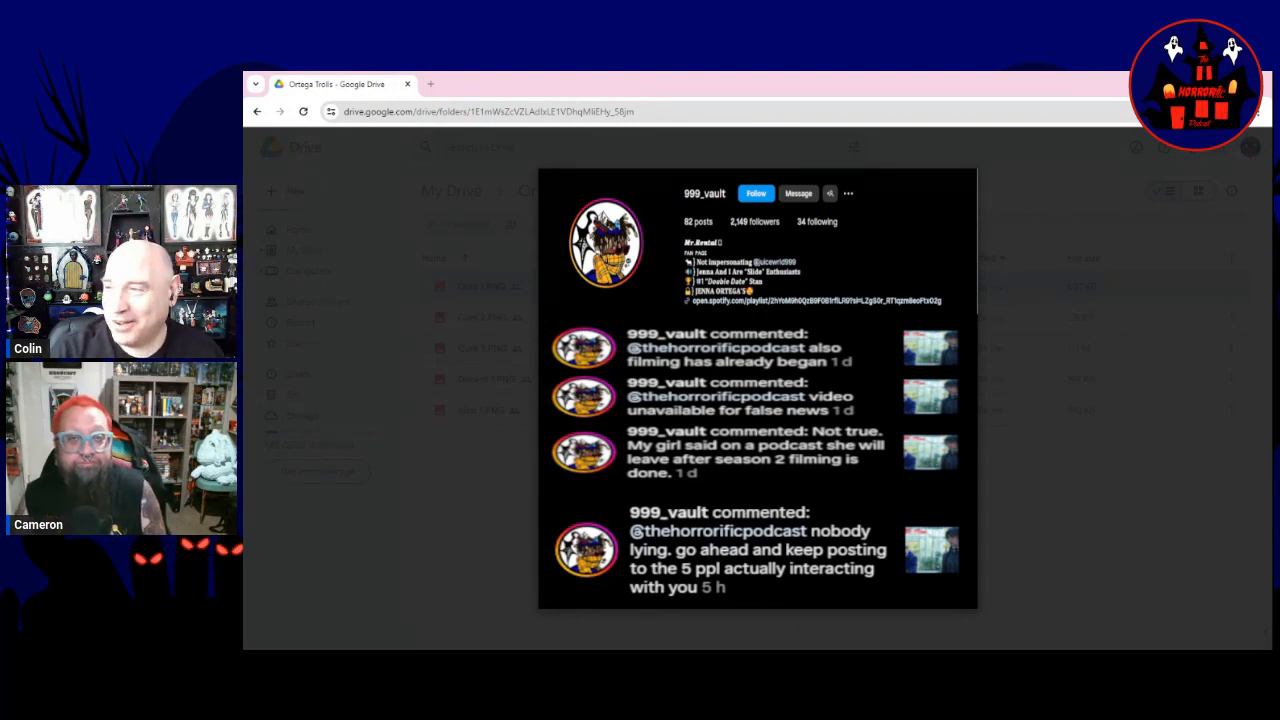
Preview the second troll screenshot, the 'failed clickbait podcaster wannabe' comment
{"action": "left_click", "coordinate": [460, 286]}
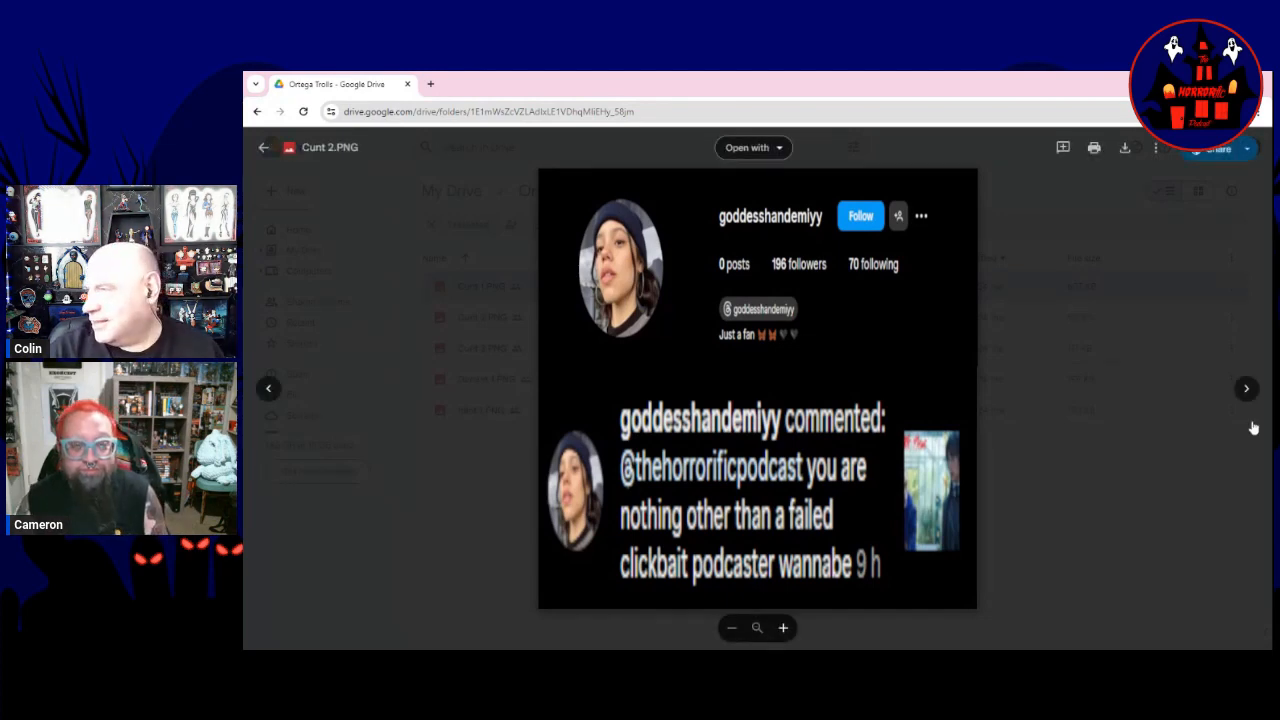
Show the third screenshot, the thread claiming filming starts next week in Ireland
{"action": "left_click", "coordinate": [1246, 388]}
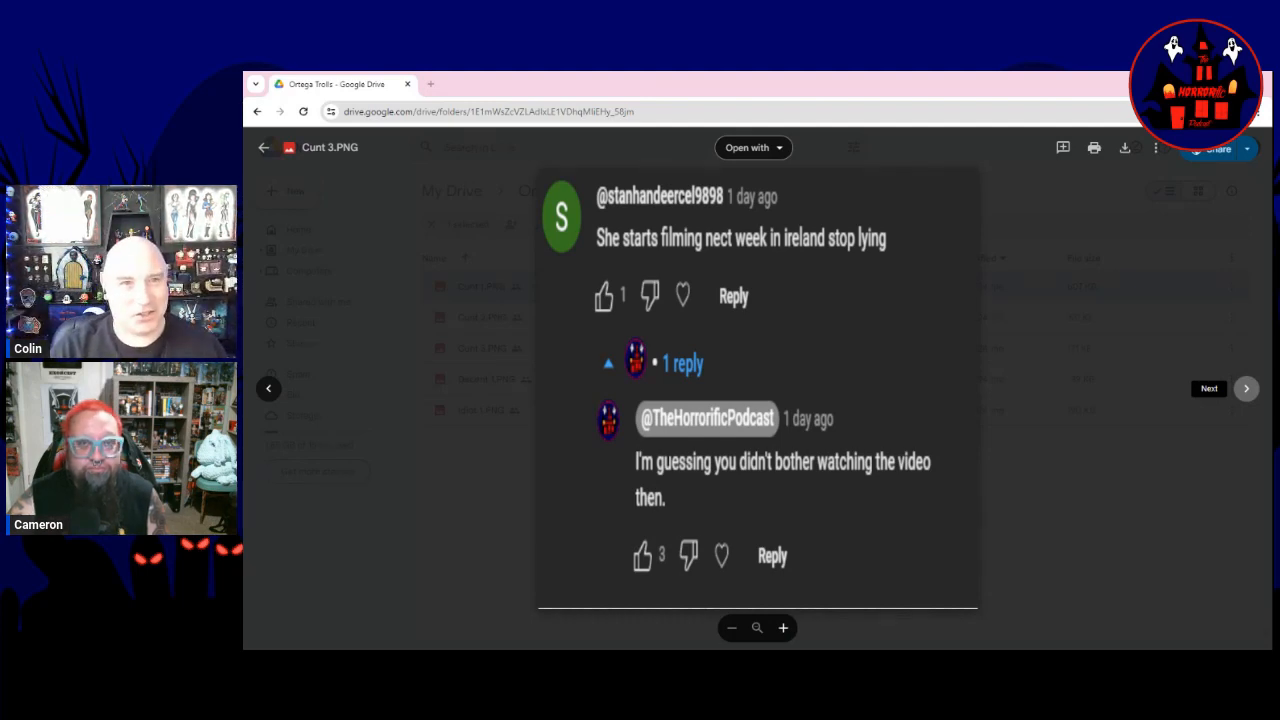
Skip past the Decent 1 image to Idiot 1.PNG, the Netflix co-star thread
{"action": "left_click", "coordinate": [1243, 389]}
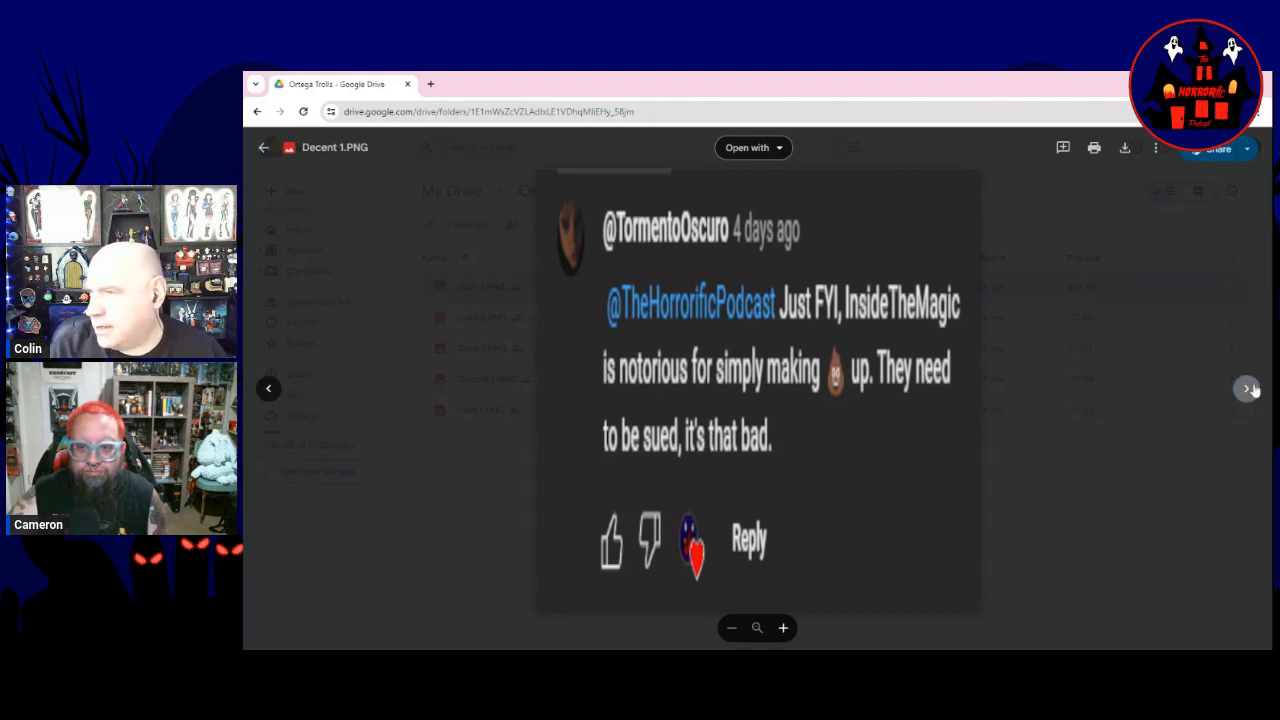
{"action": "left_click", "coordinate": [1247, 388]}
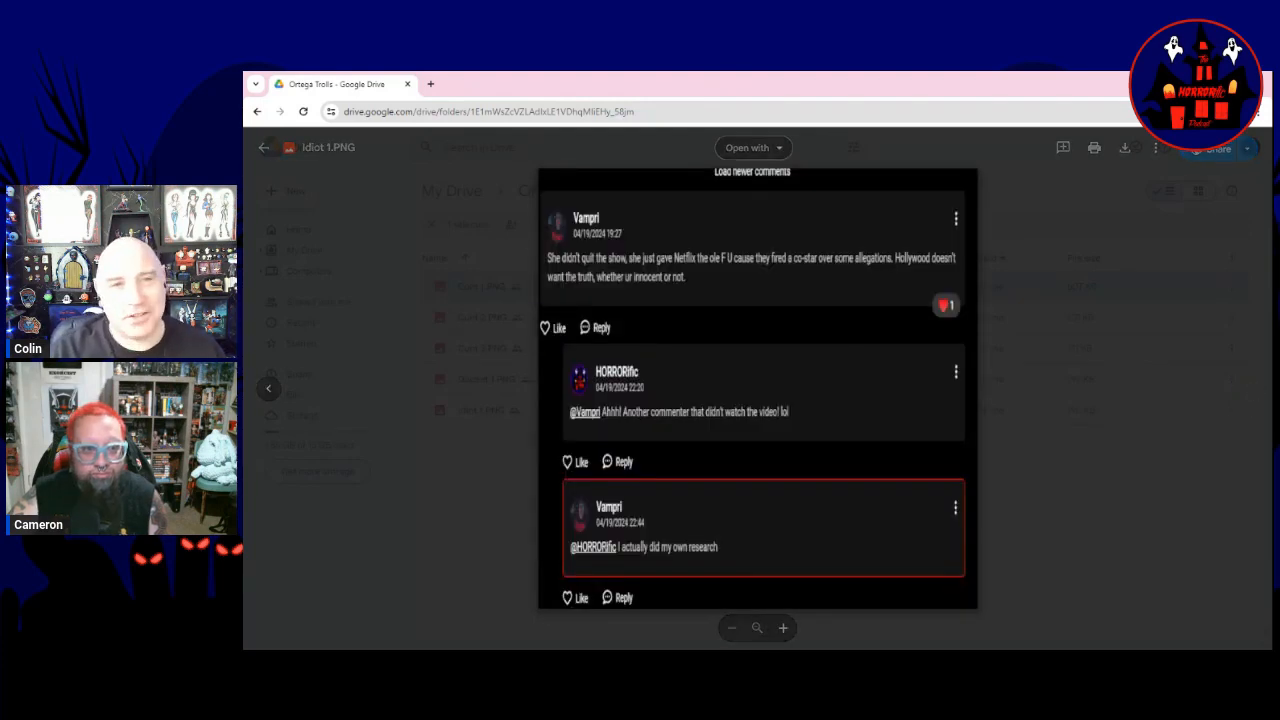